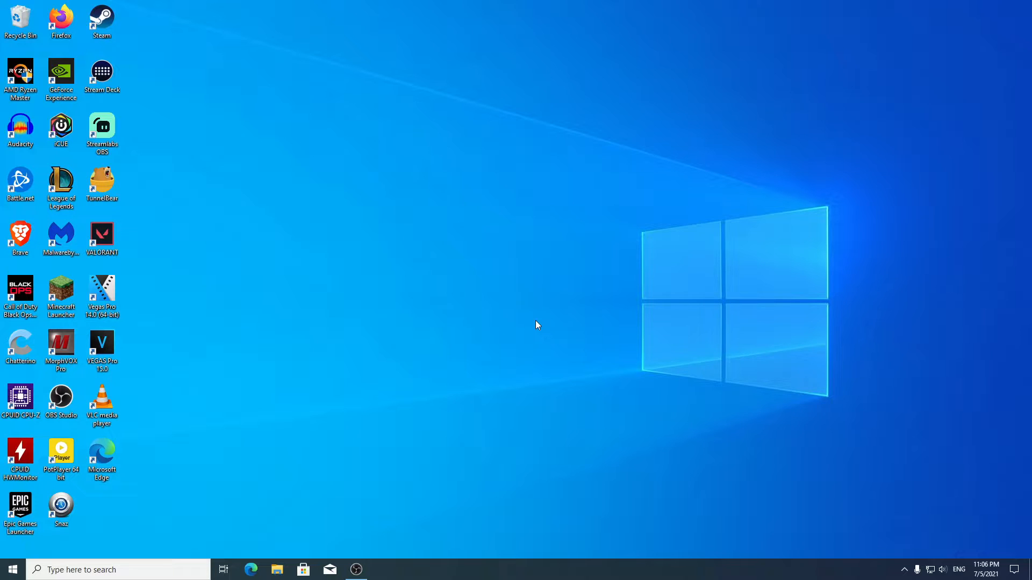
pyautogui.moveTo(260, 564)
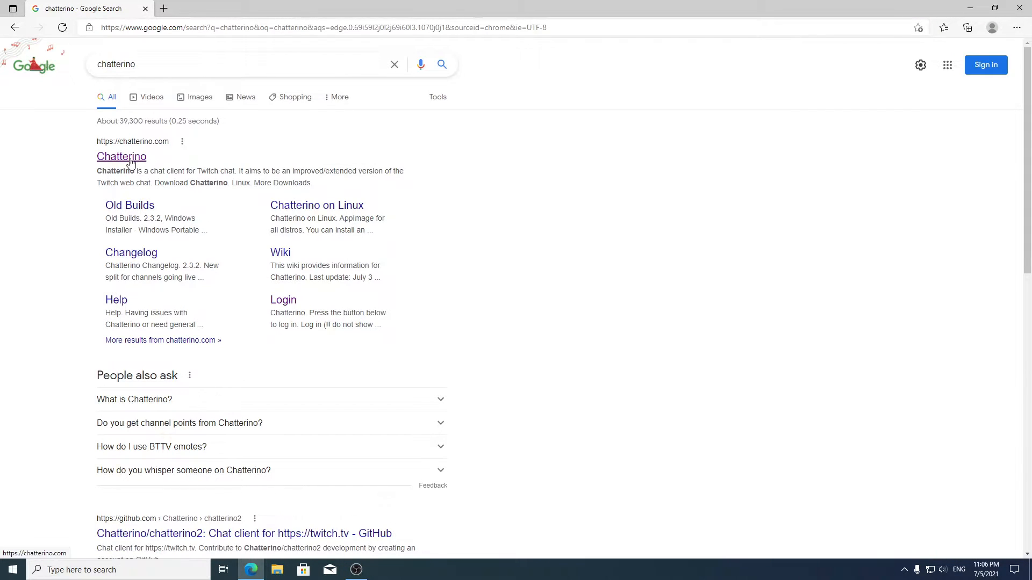
# Step: Reach chatterino.com from the Google results and download the Chatterino installer
pyautogui.click(122, 156)
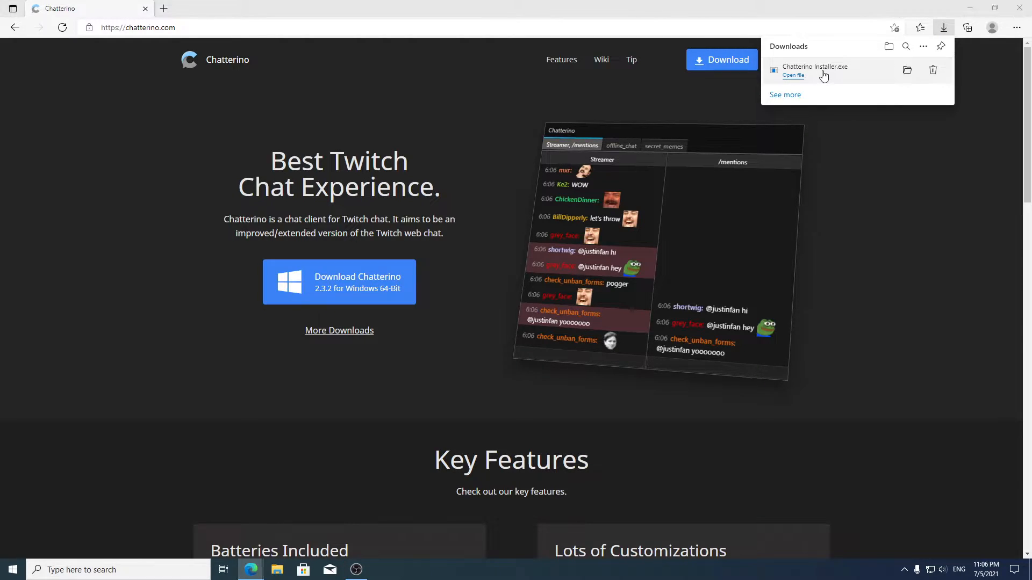
# Step: Run the downloaded installer through the setup wizard and launch Chatterino 2.3.2
pyautogui.click(792, 76)
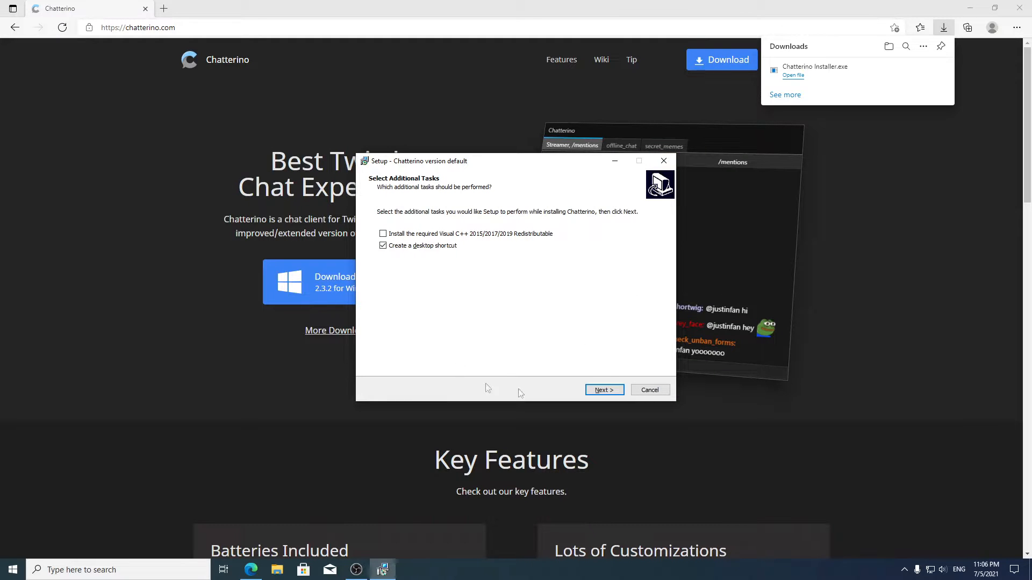
pyautogui.moveTo(649, 389)
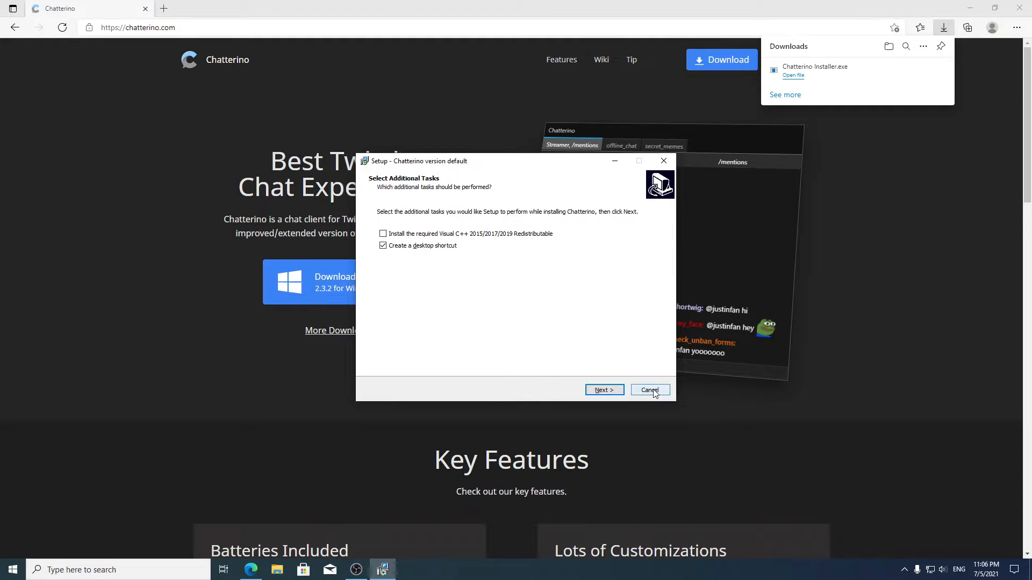
pyautogui.click(649, 389)
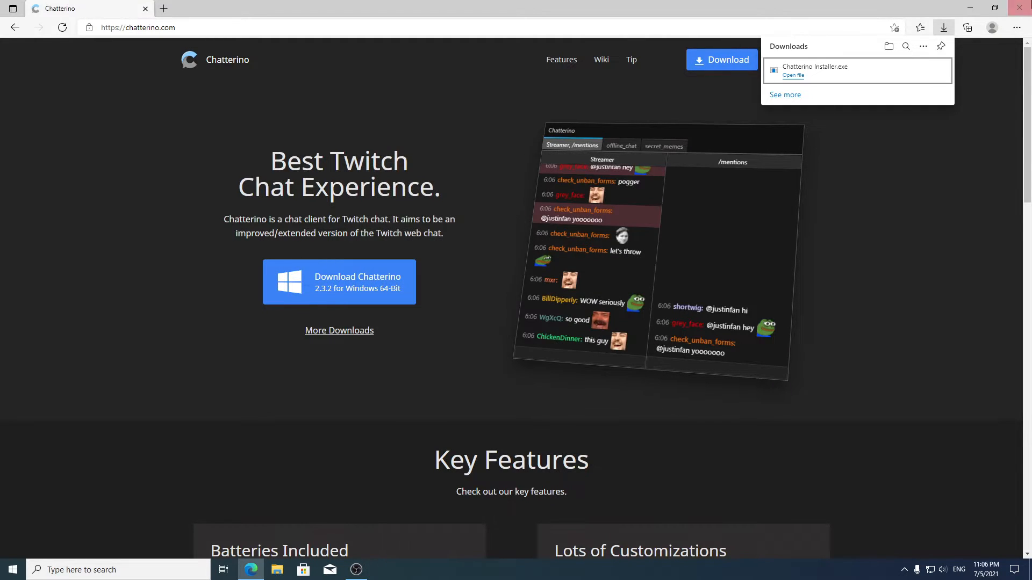
pyautogui.click(792, 71)
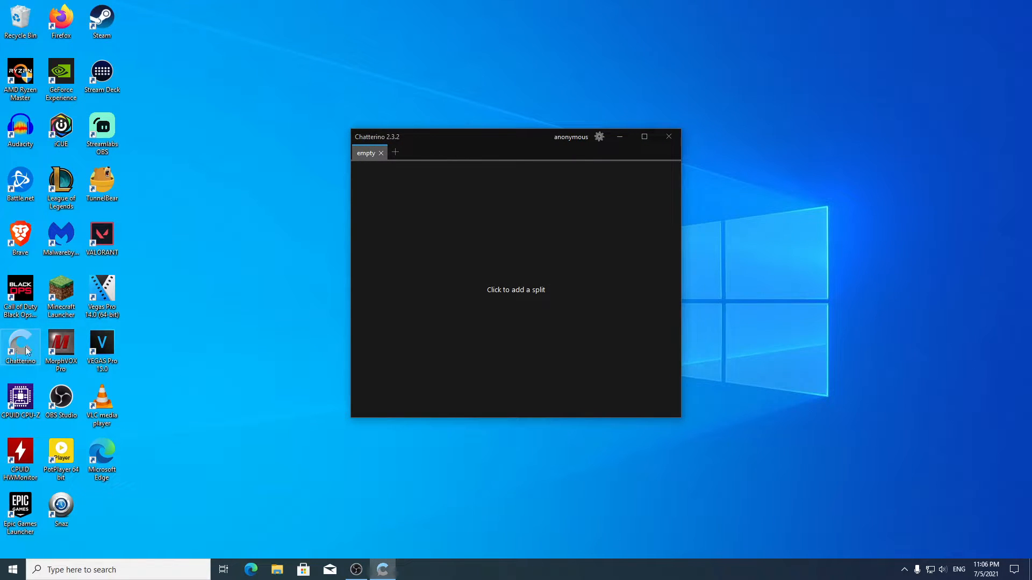
# Step: Reach Manage Accounts from the account menu and start adding a new account
pyautogui.click(570, 137)
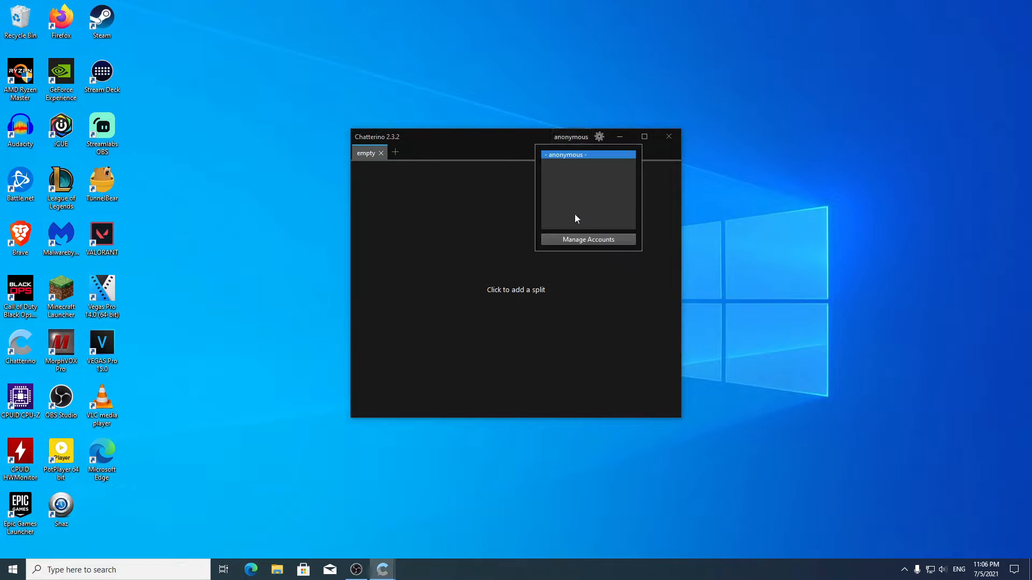
pyautogui.click(587, 238)
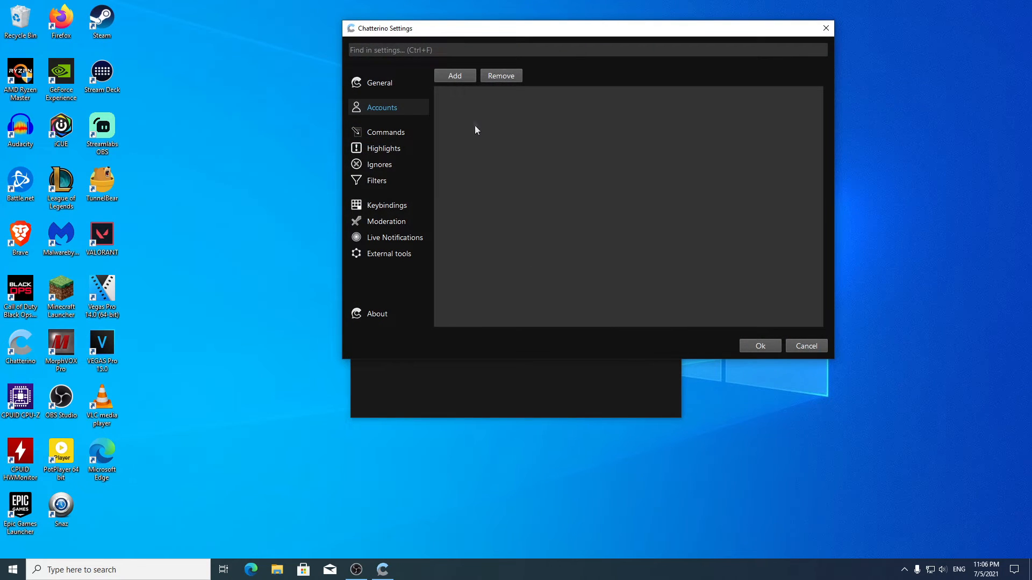
pyautogui.click(454, 75)
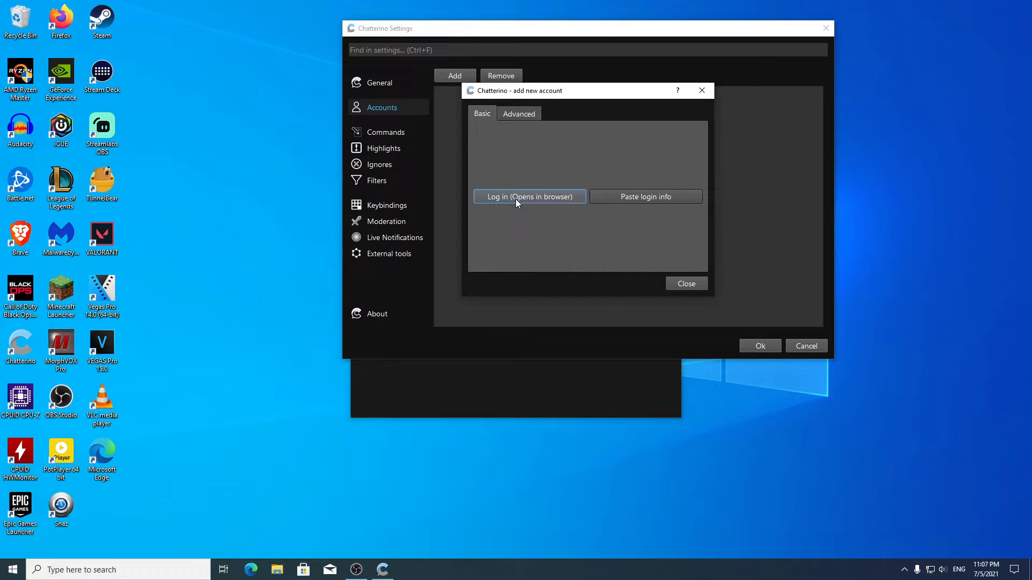
# Step: Log into Twitch through the browser and paste the login info into Chatterino
pyautogui.click(529, 196)
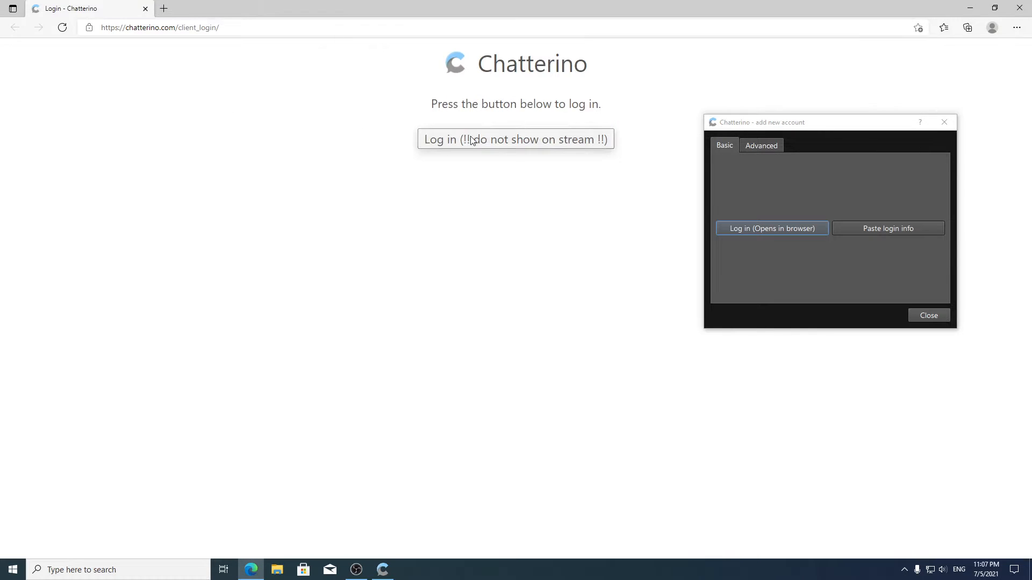
pyautogui.click(514, 139)
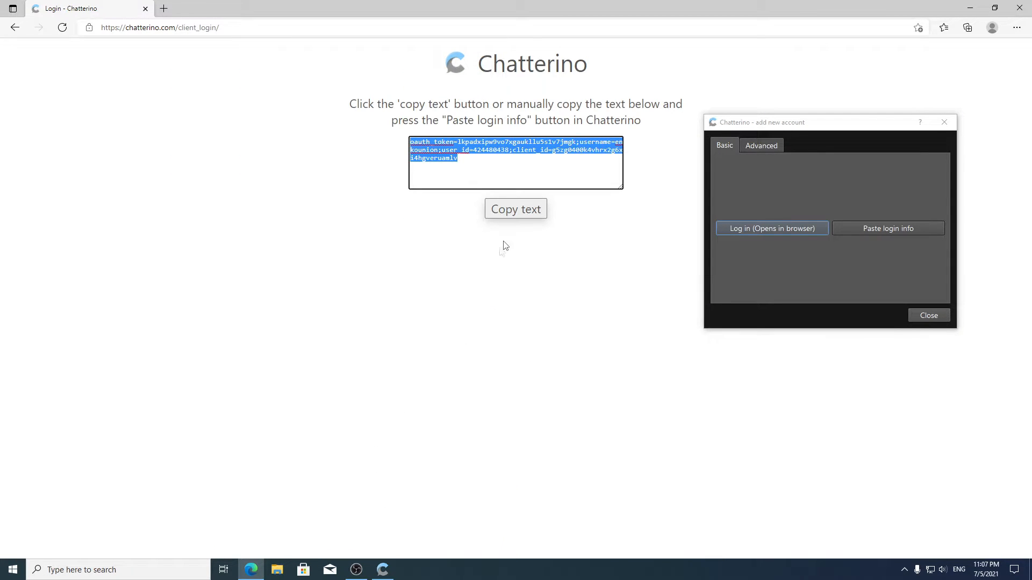
pyautogui.click(888, 228)
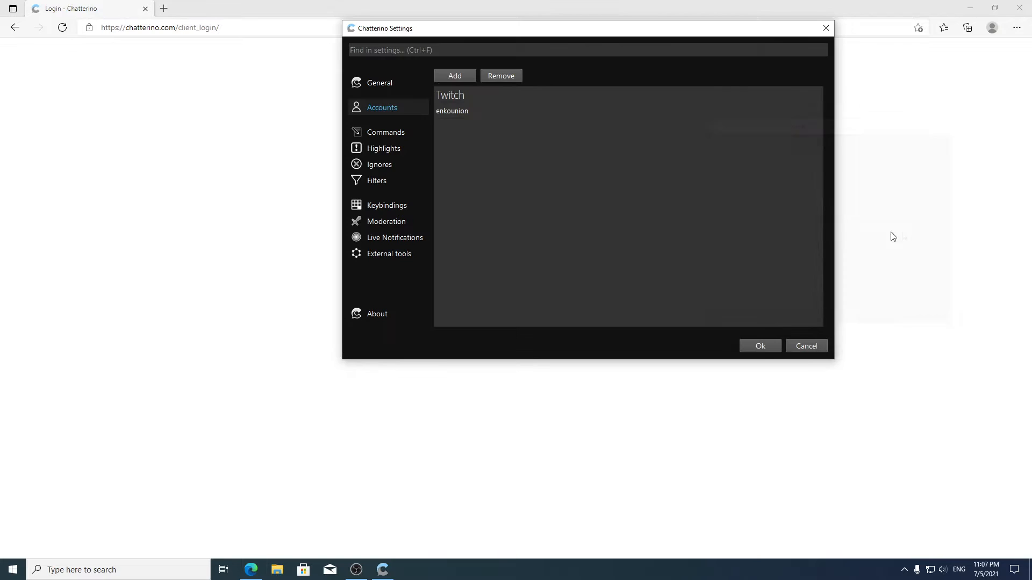
pyautogui.moveTo(352, 151)
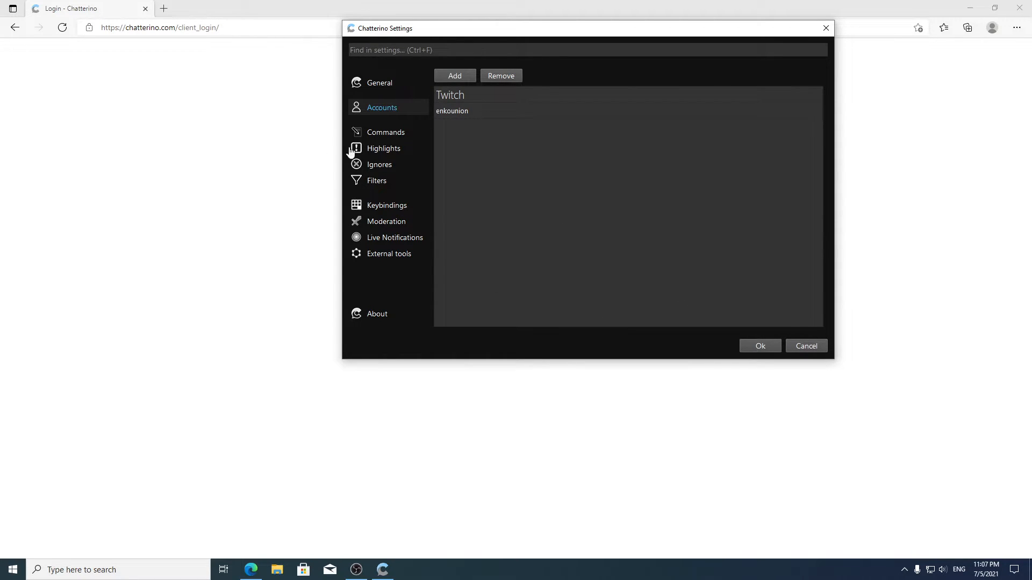
# Step: Enable 'Start with Windows' in General settings and move to the Highlights page
pyautogui.click(379, 83)
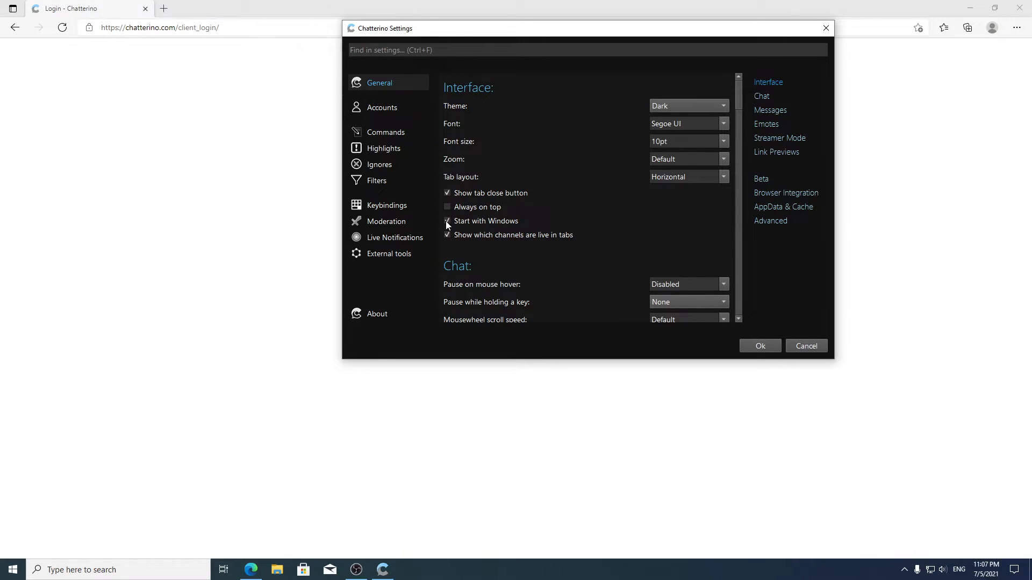
pyautogui.click(447, 221)
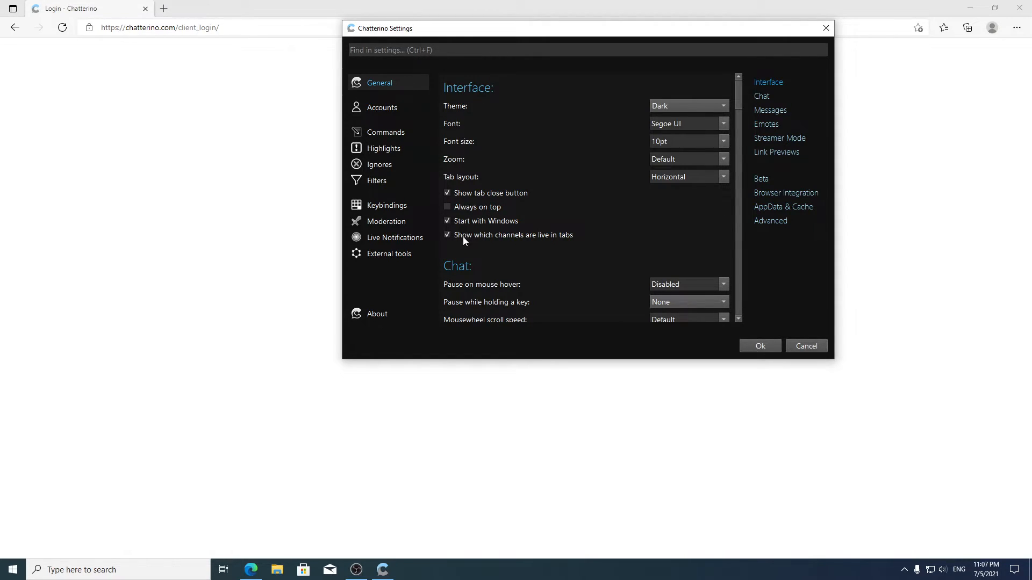
pyautogui.moveTo(400, 156)
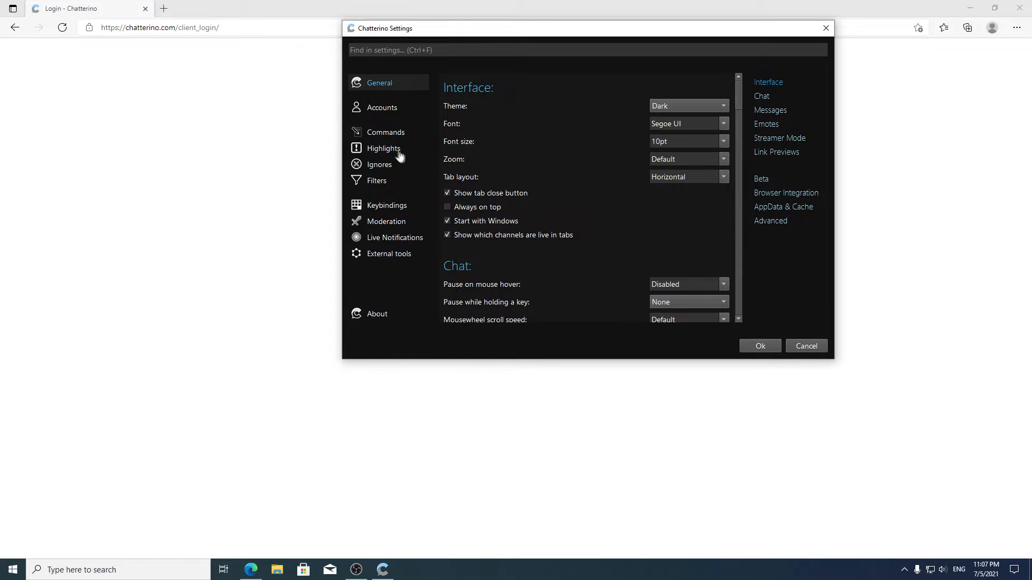
pyautogui.click(384, 148)
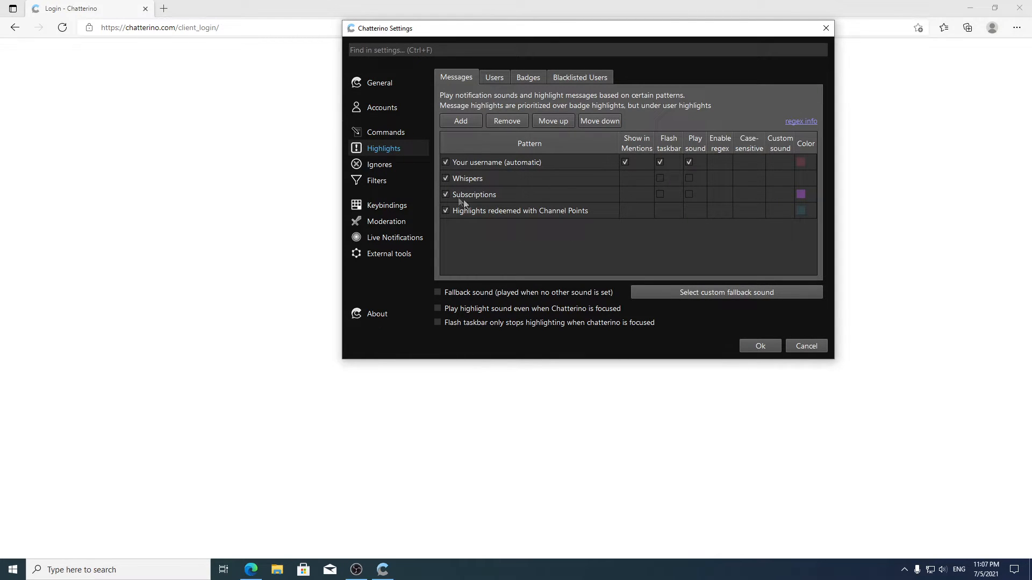
# Step: Add a 'name' highlight pattern that plays a sound
pyautogui.click(460, 121)
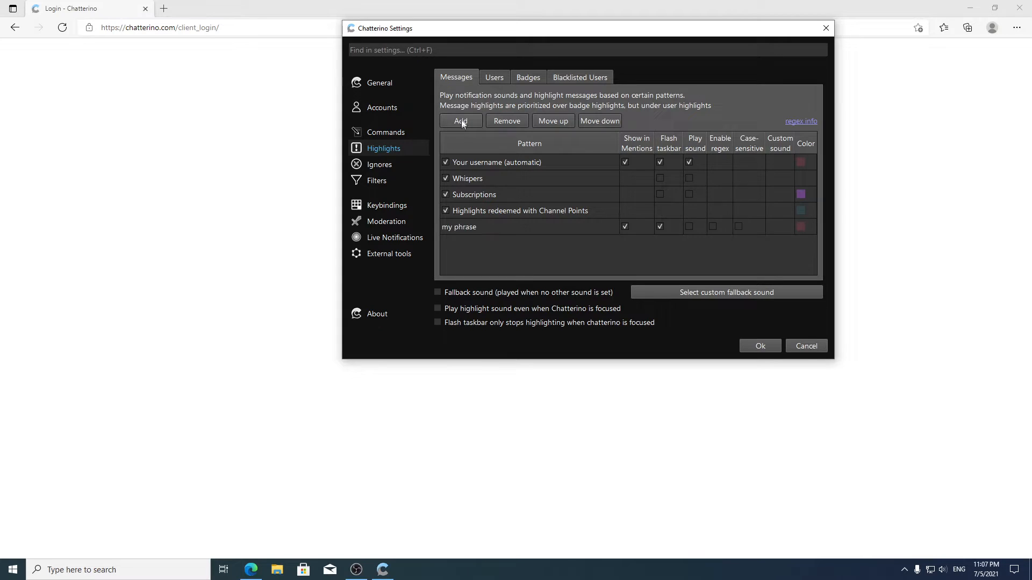
pyautogui.click(458, 226)
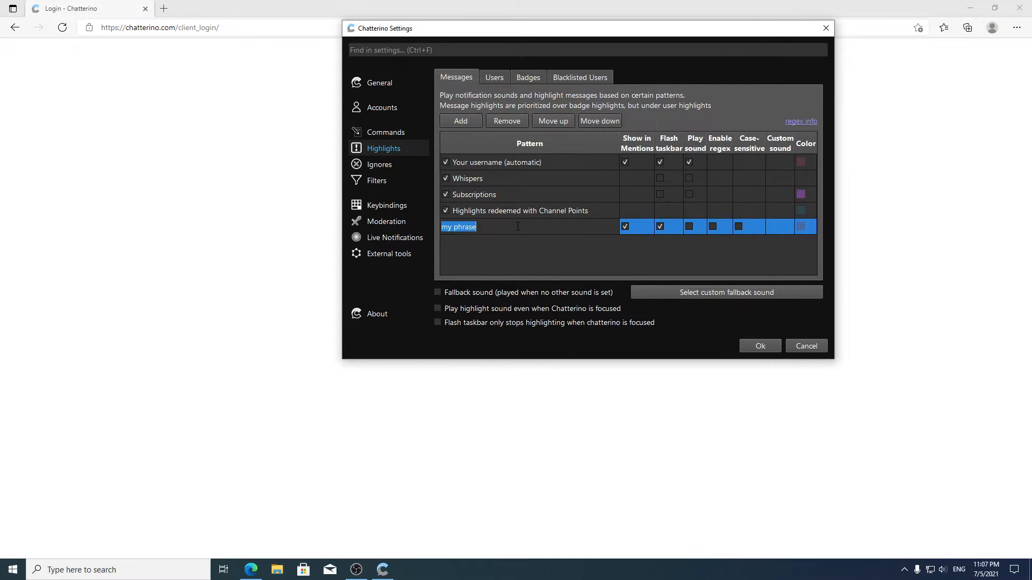
pyautogui.write('name')
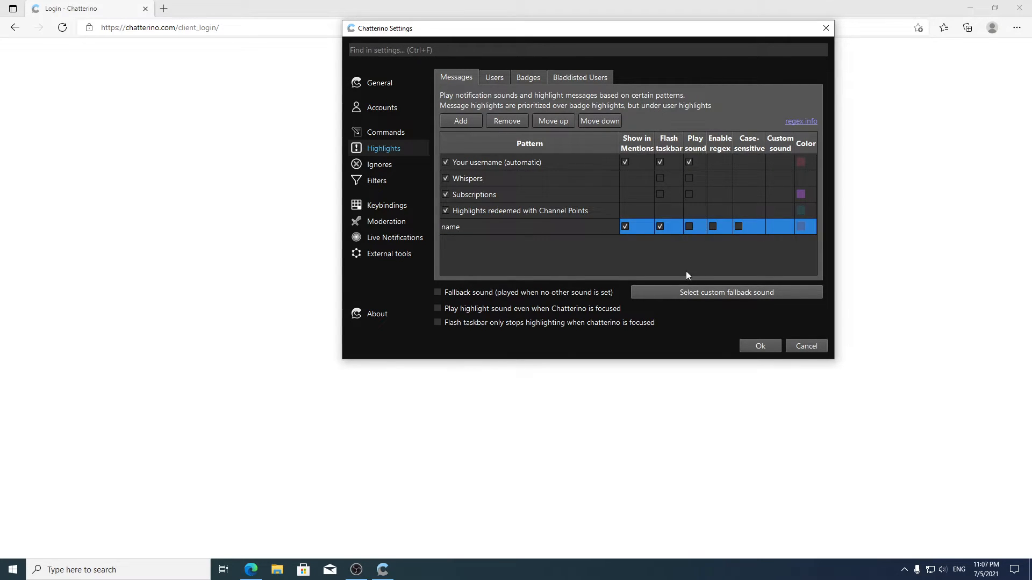
pyautogui.click(689, 226)
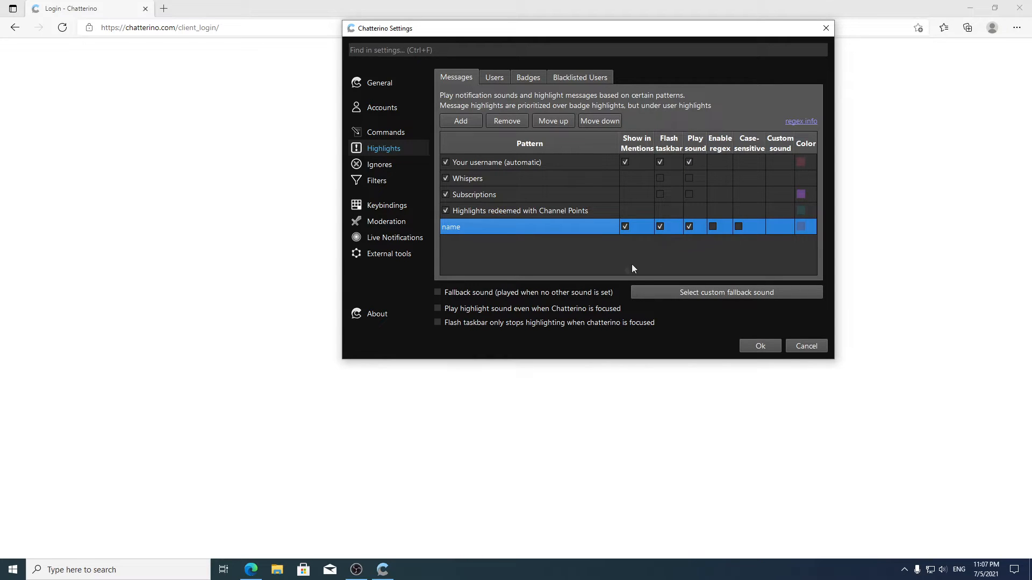
# Step: Play highlight sounds while focused and stop taskbar flashing only when Chatterino is focused
pyautogui.click(437, 309)
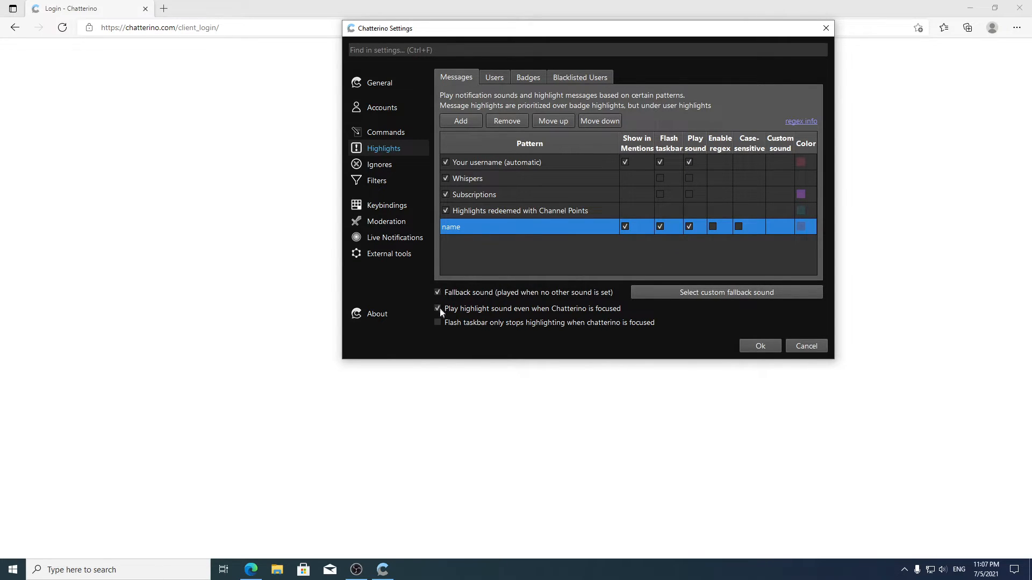
pyautogui.click(437, 323)
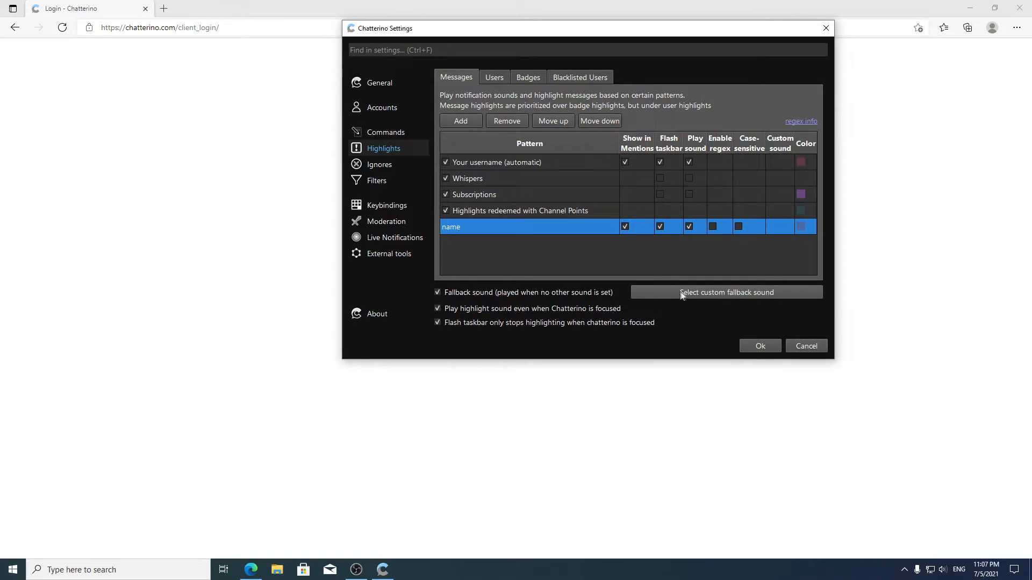
pyautogui.moveTo(675, 294)
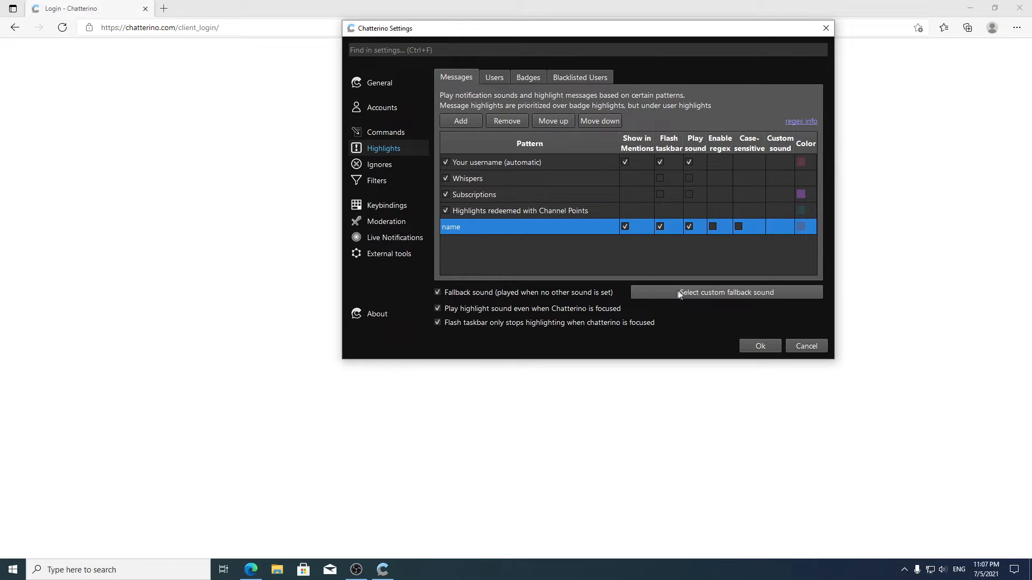
# Step: Remove the placeholder entry from the Users highlight list and return to message patterns
pyautogui.click(493, 77)
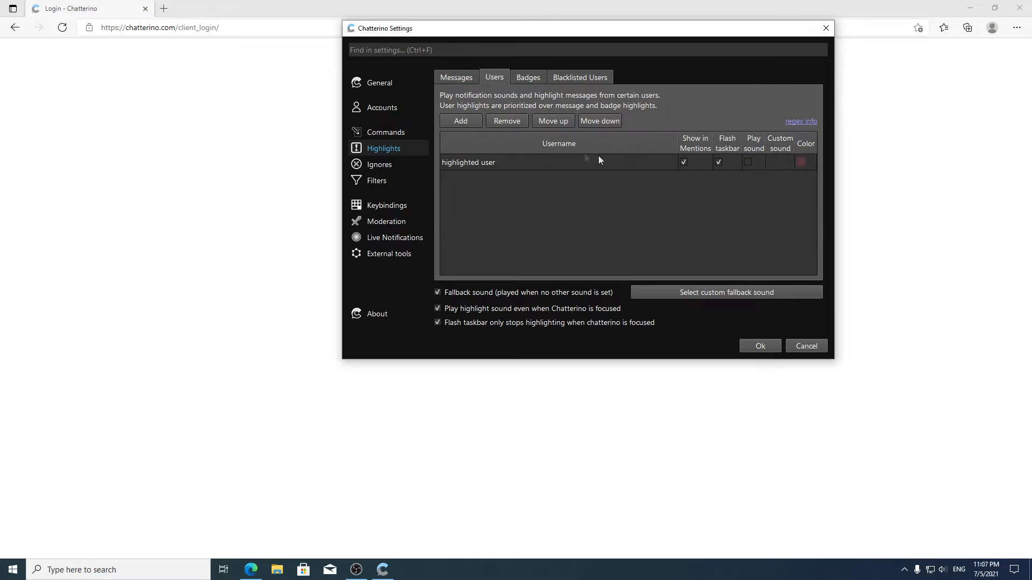
pyautogui.click(506, 121)
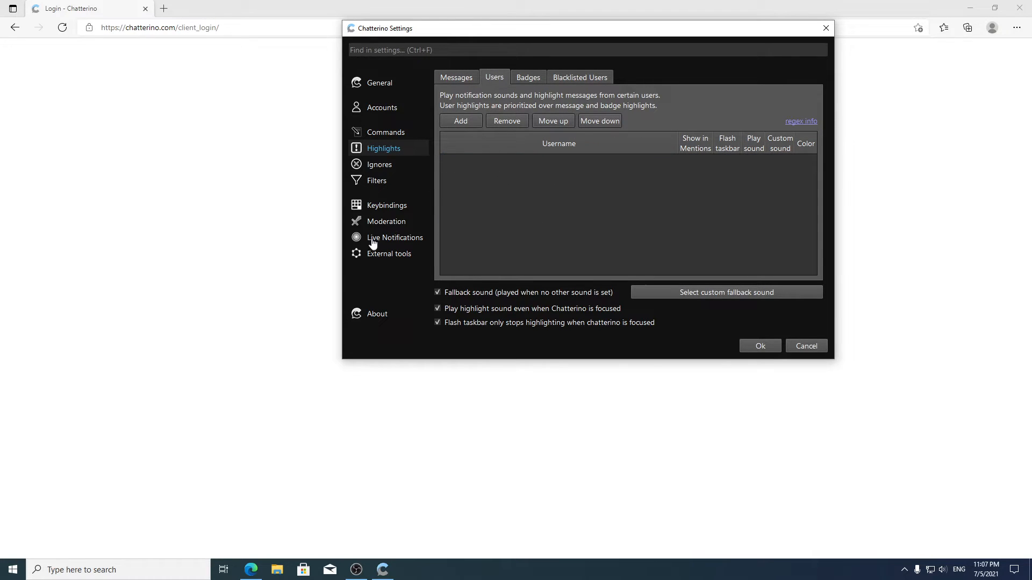
pyautogui.click(456, 78)
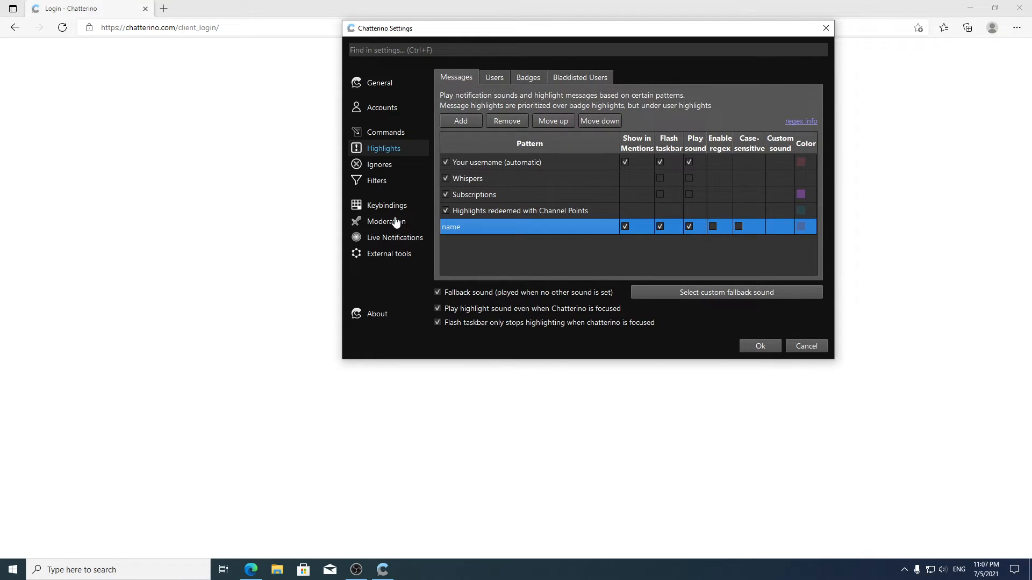
# Step: Review the Moderation settings' moderation buttons page, which has no actions defined
pyautogui.click(386, 222)
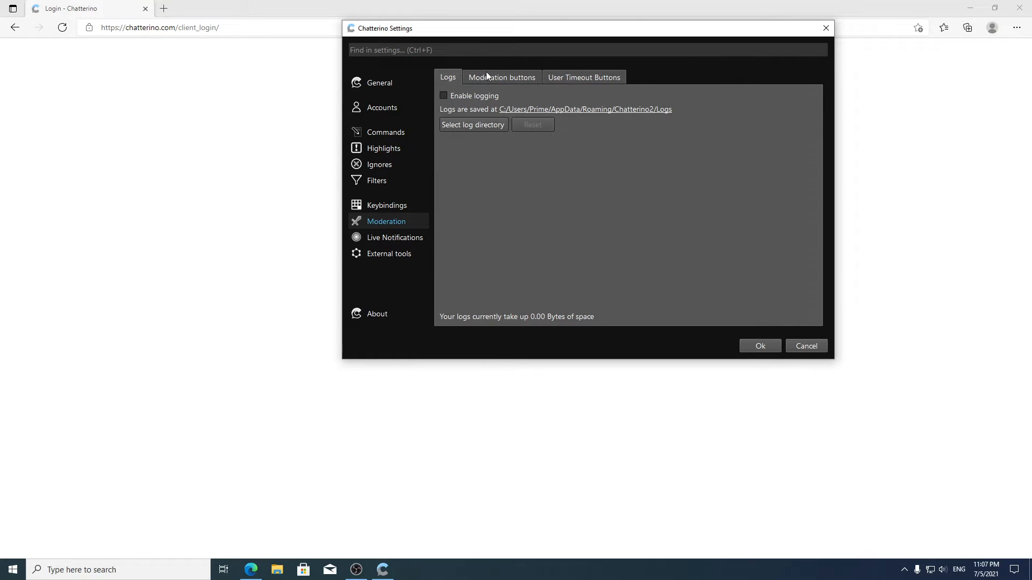
pyautogui.click(501, 77)
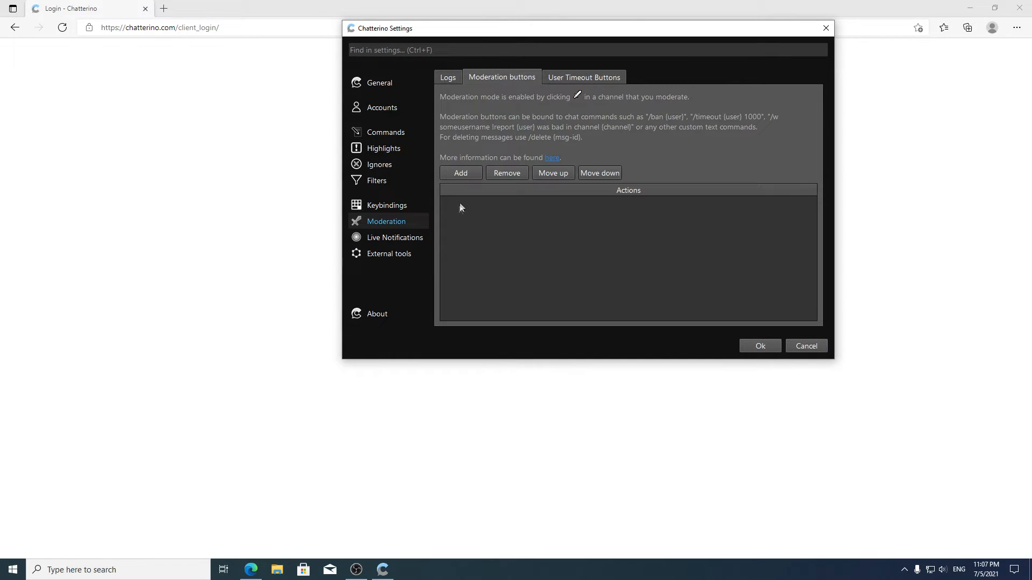
pyautogui.moveTo(461, 176)
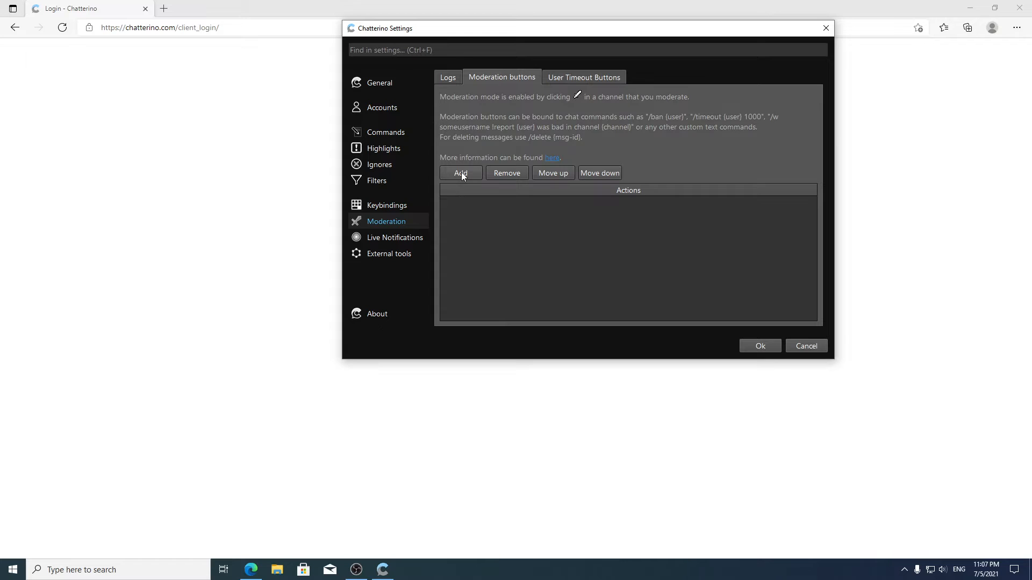
pyautogui.moveTo(497, 126)
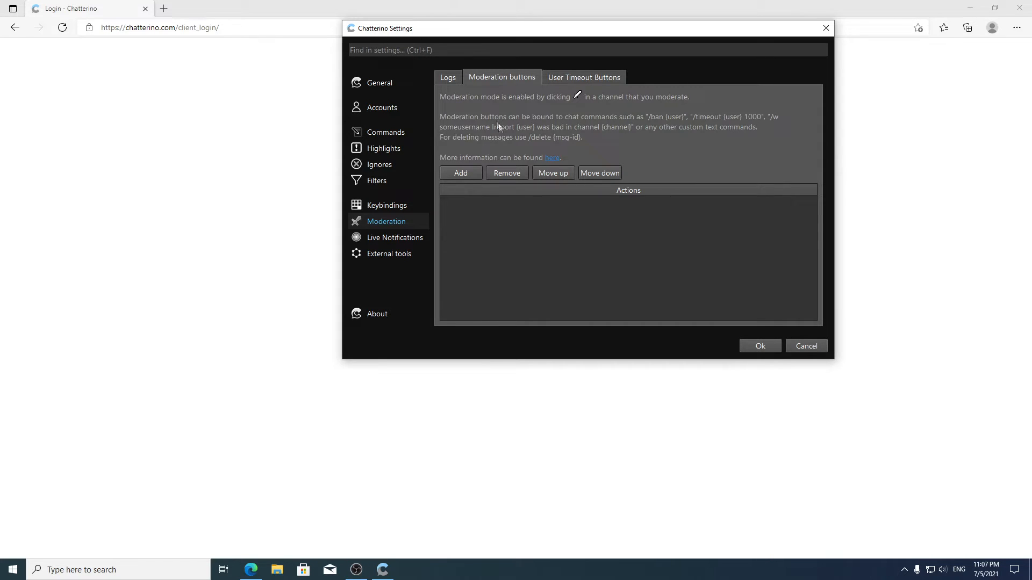
pyautogui.moveTo(443, 105)
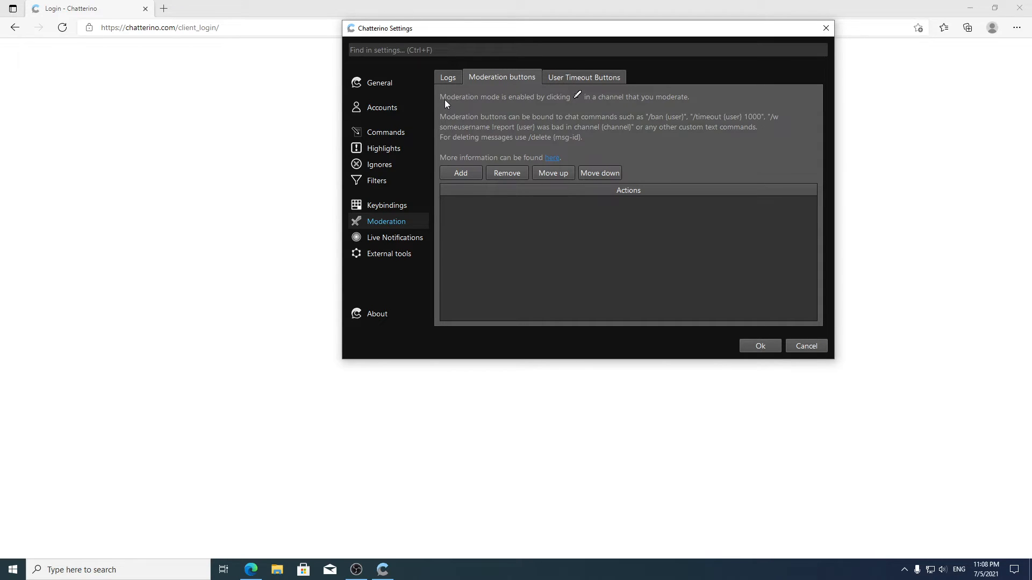
pyautogui.moveTo(568, 106)
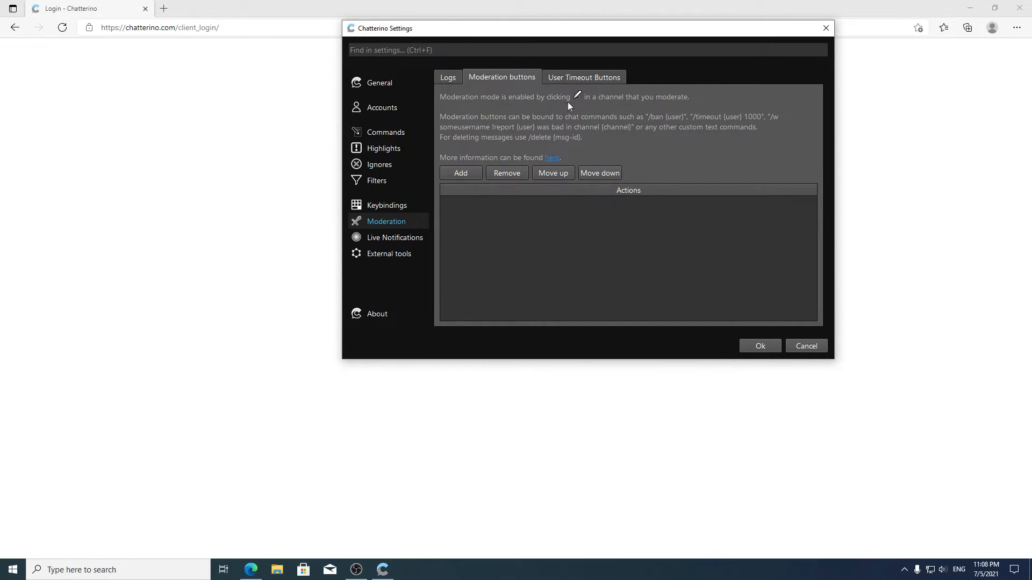
pyautogui.moveTo(717, 119)
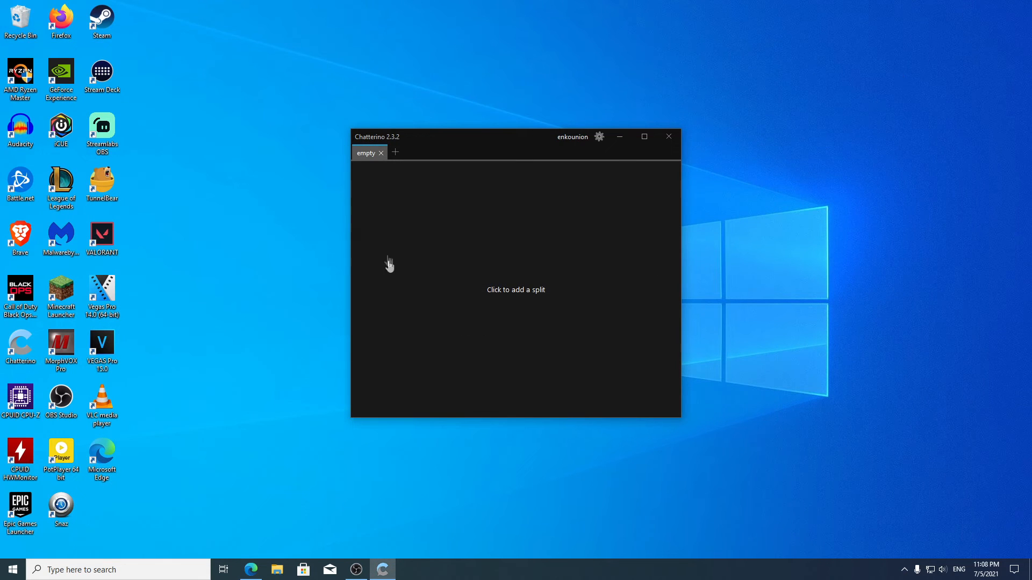
pyautogui.moveTo(490, 263)
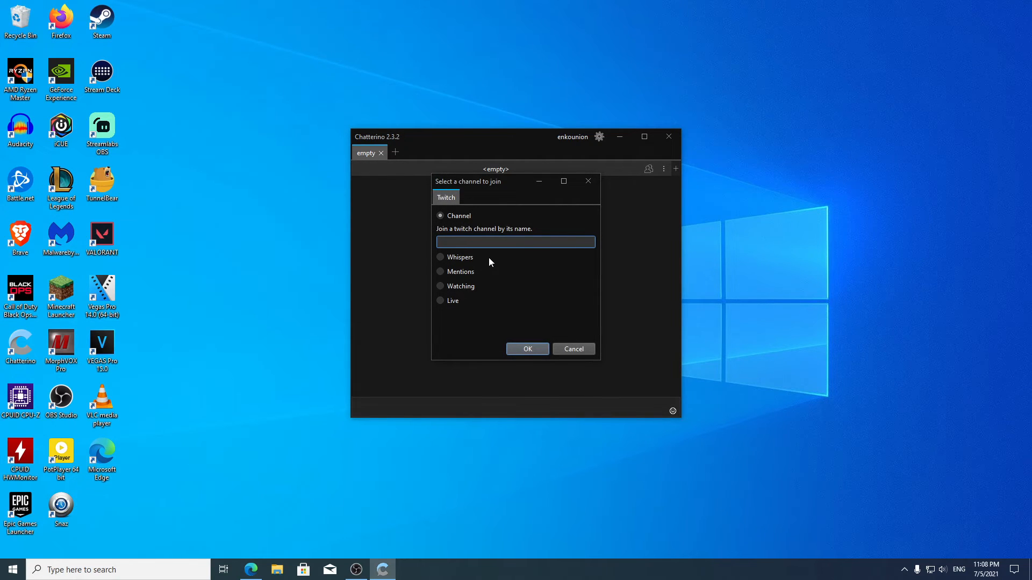
# Step: Join the 604korupt Twitch channel in the empty tab and scroll its chat history
pyautogui.write('604korupt')
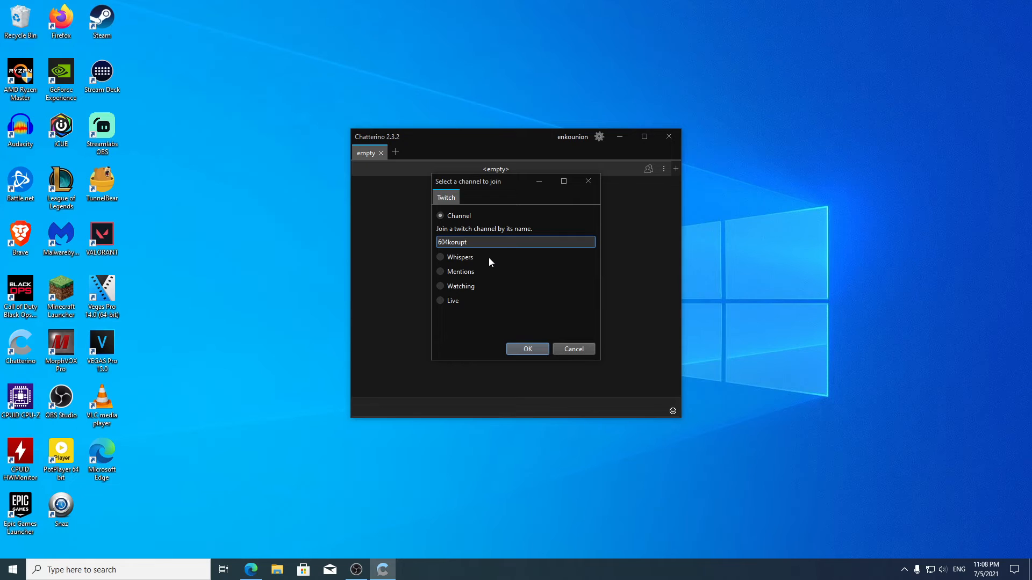
pyautogui.moveTo(527, 348)
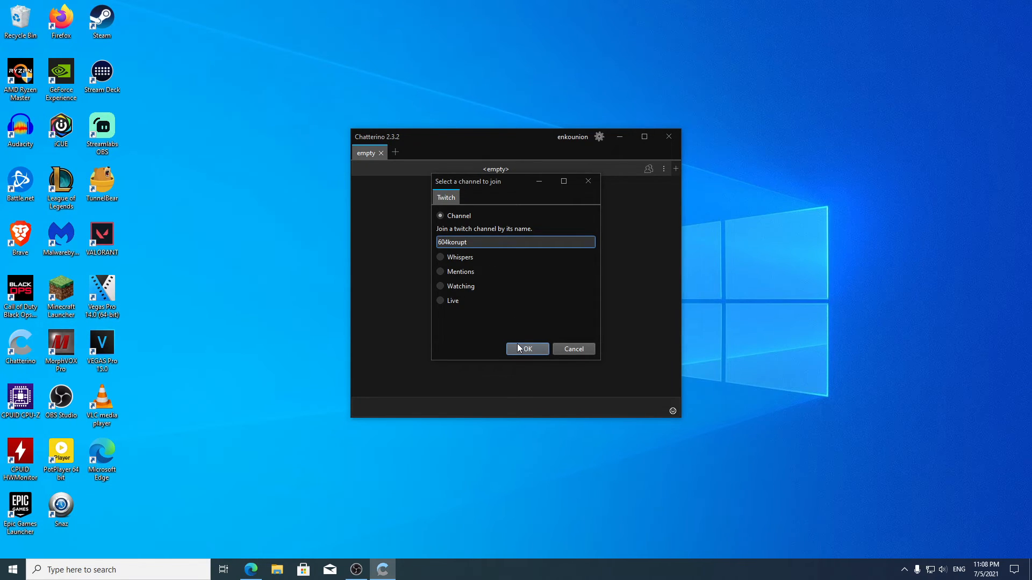
pyautogui.click(526, 348)
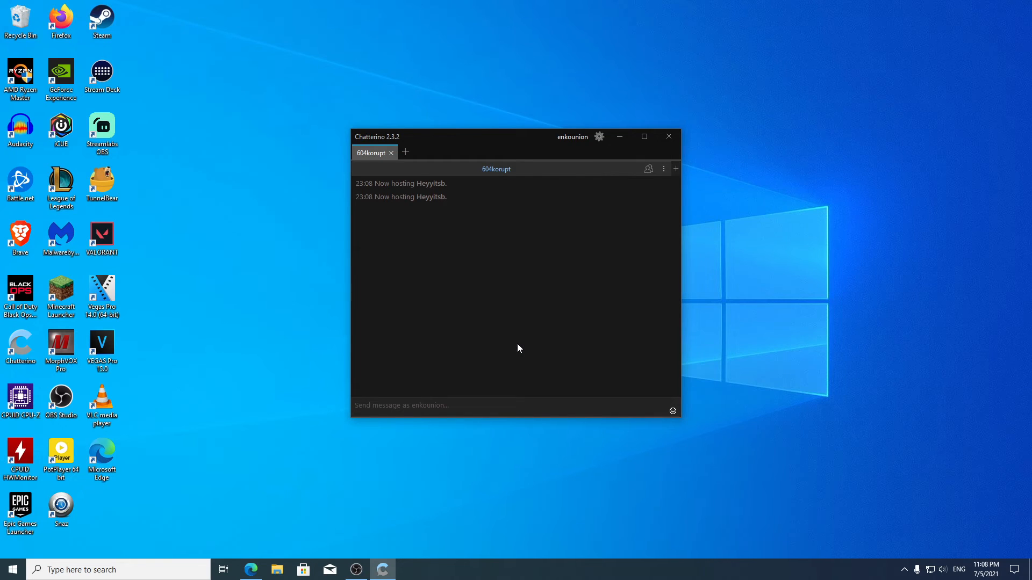
pyautogui.scroll(3)
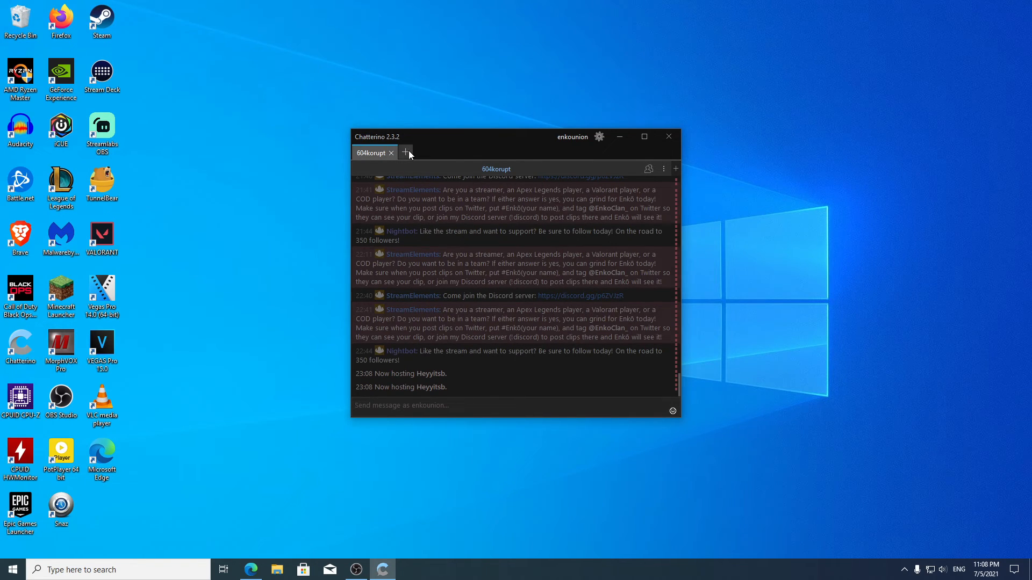
# Step: Add a second tab joined to the xXBuggy Twitch channel
pyautogui.click(405, 153)
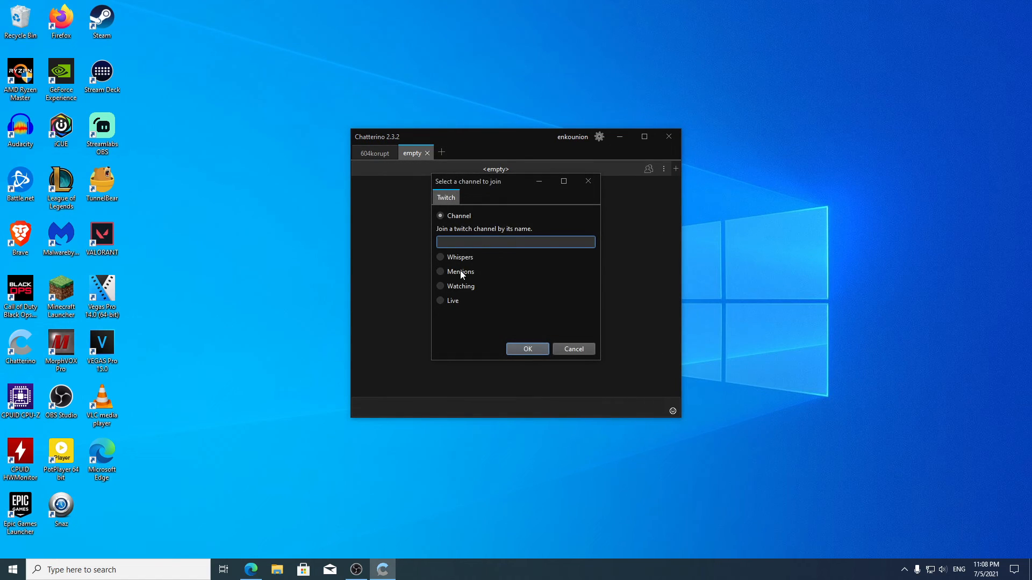
pyautogui.write('xxb')
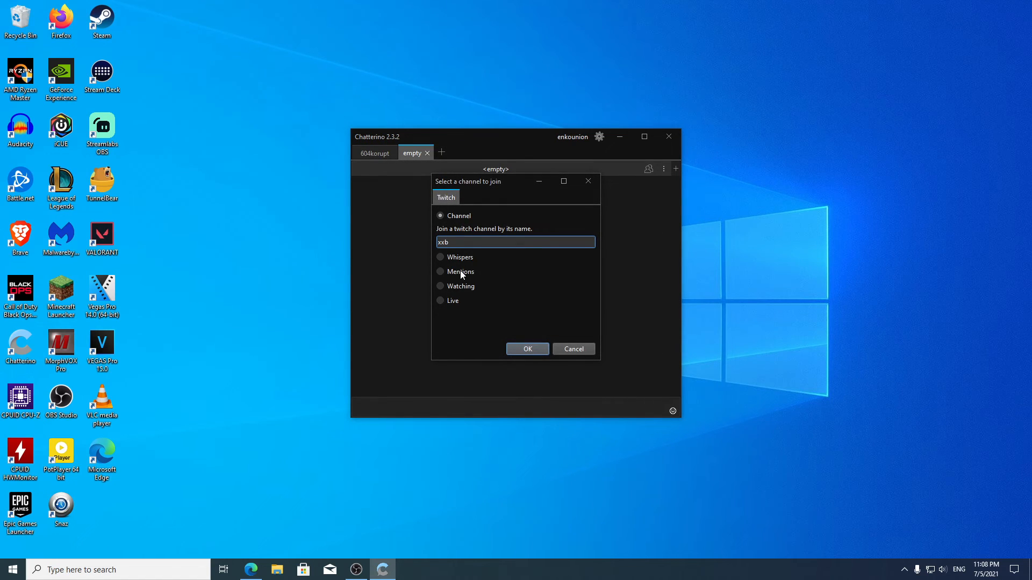
pyautogui.click(526, 349)
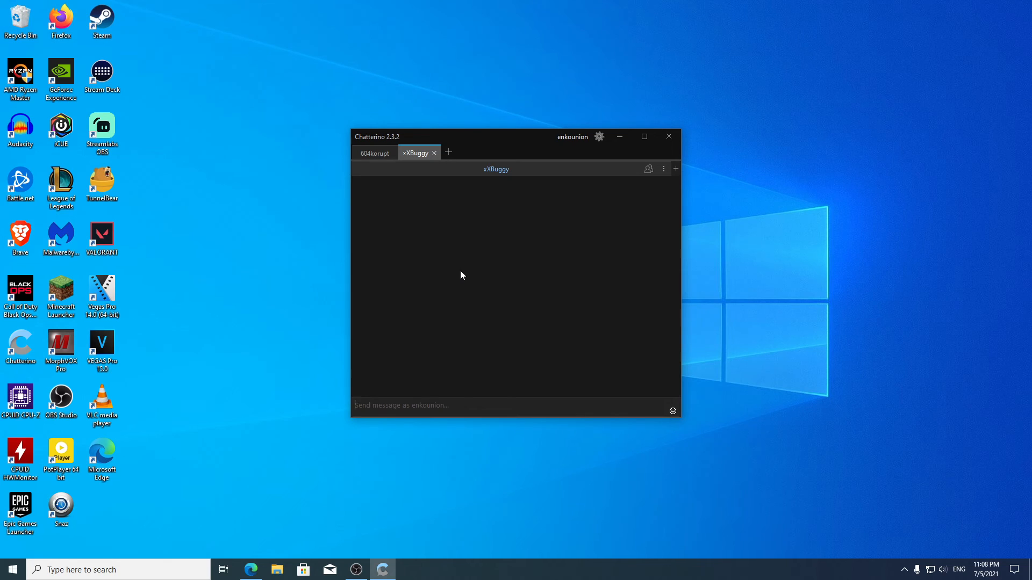
pyautogui.moveTo(447, 304)
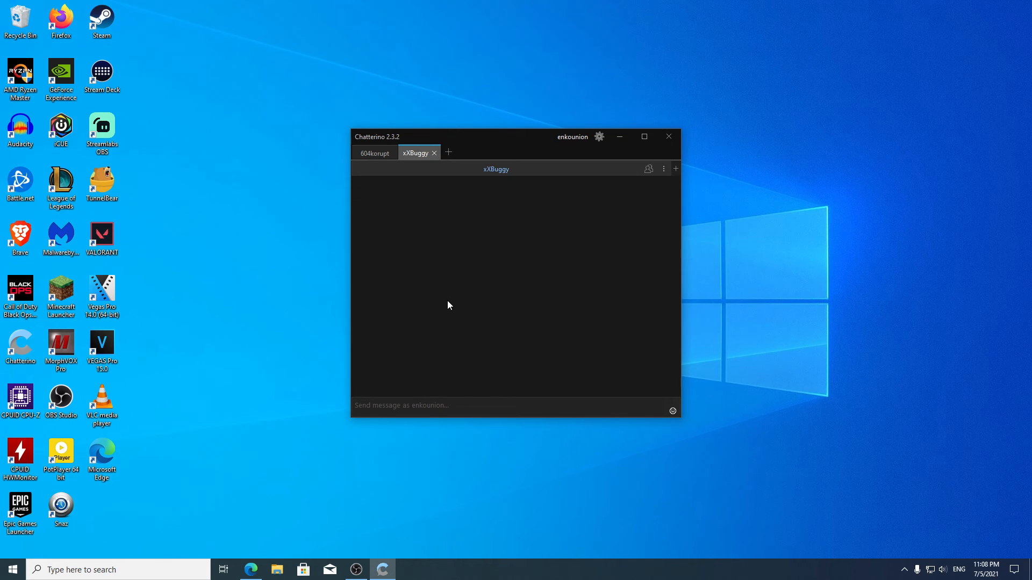